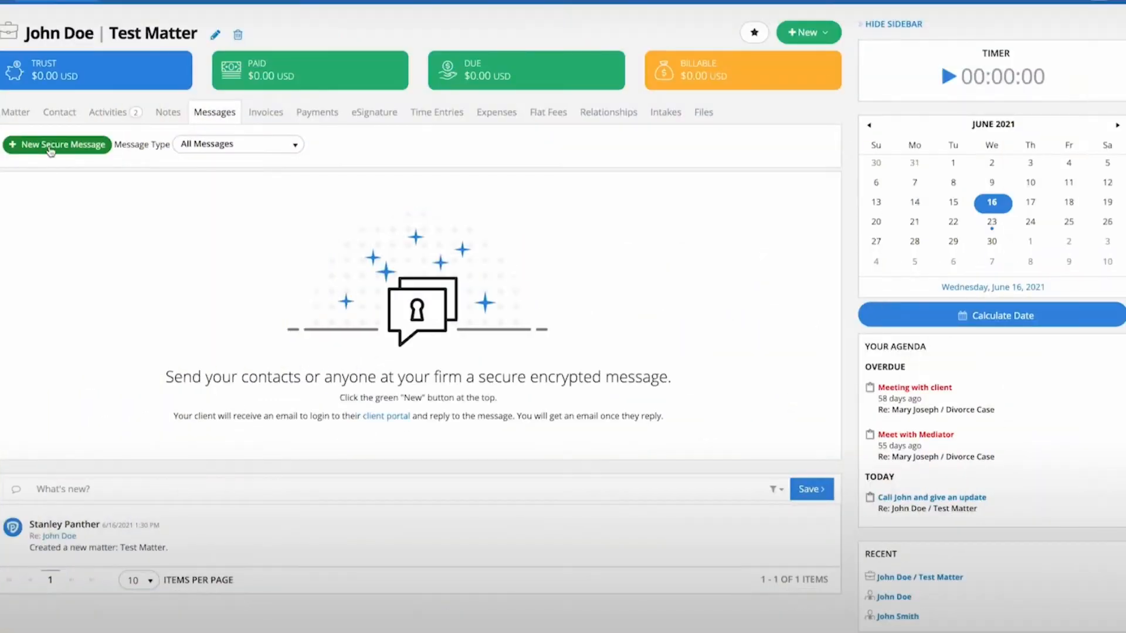
# Step: Preview a new secure message form for the Test Matter, then show the Workflows list
pyautogui.click(57, 144)
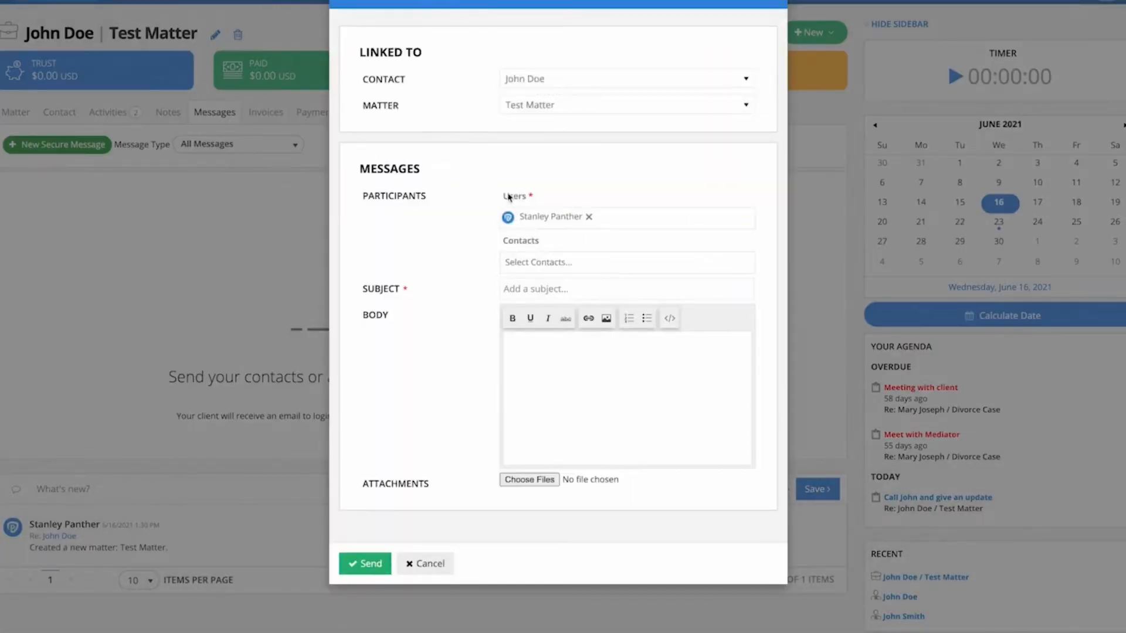
pyautogui.click(424, 564)
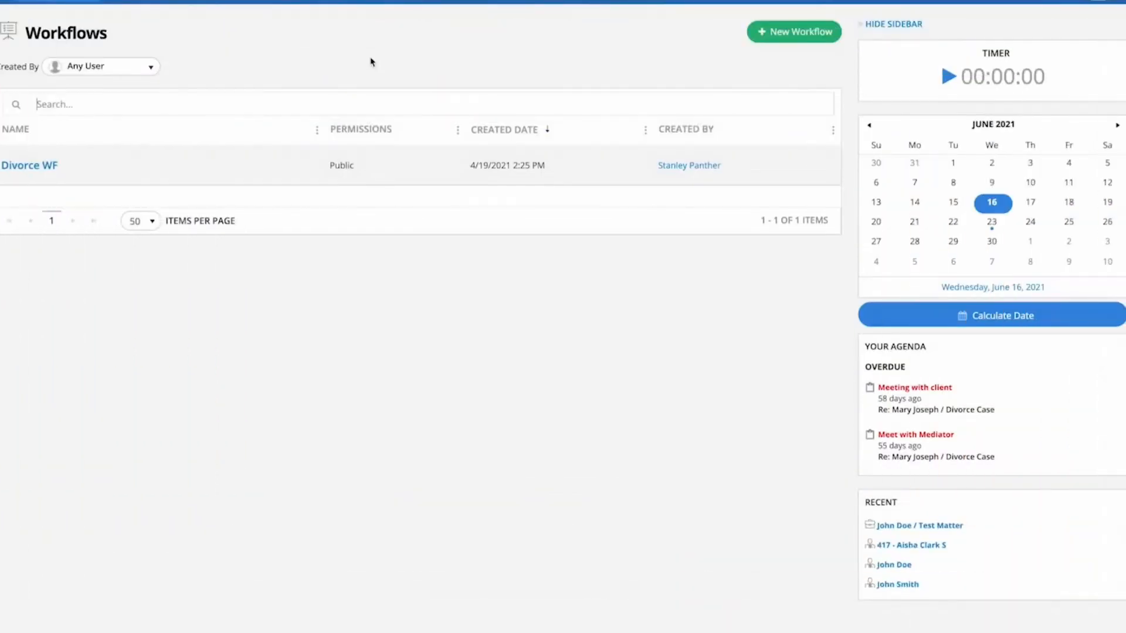
# Step: Review the Divorce WF workflow's event and tasks, then show Document Templates
pyautogui.click(29, 166)
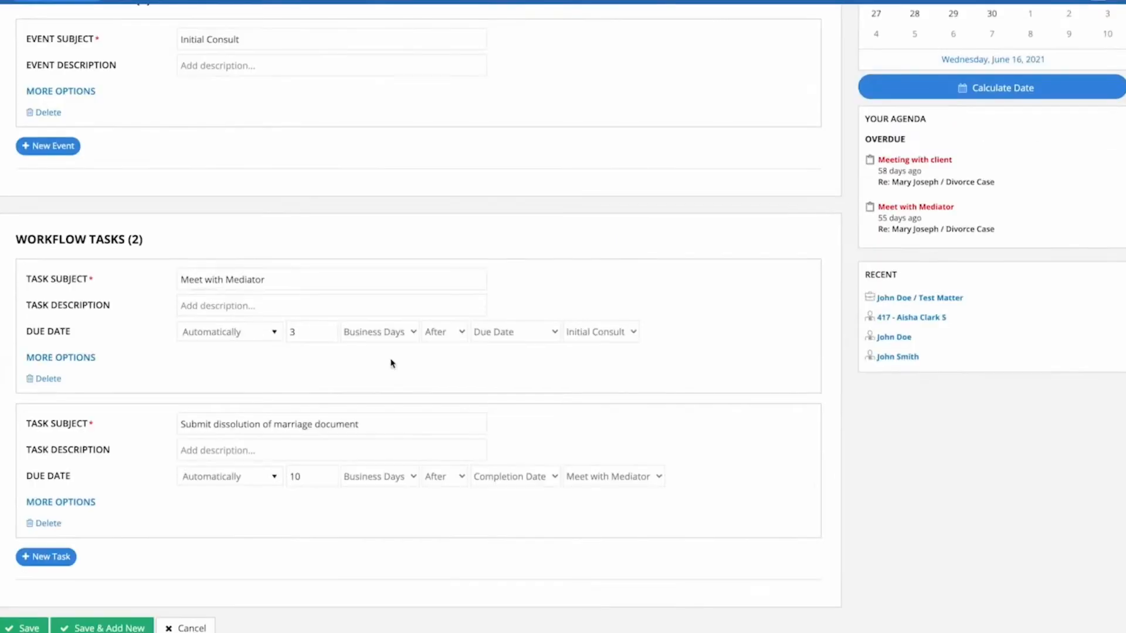
pyautogui.moveTo(210, 257)
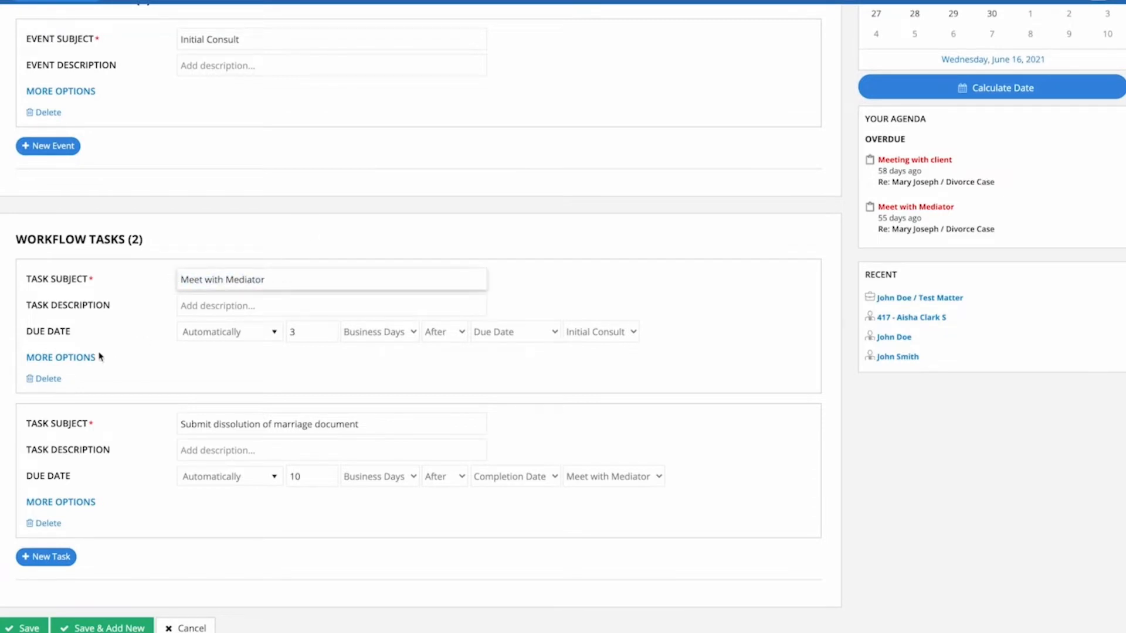
pyautogui.click(61, 357)
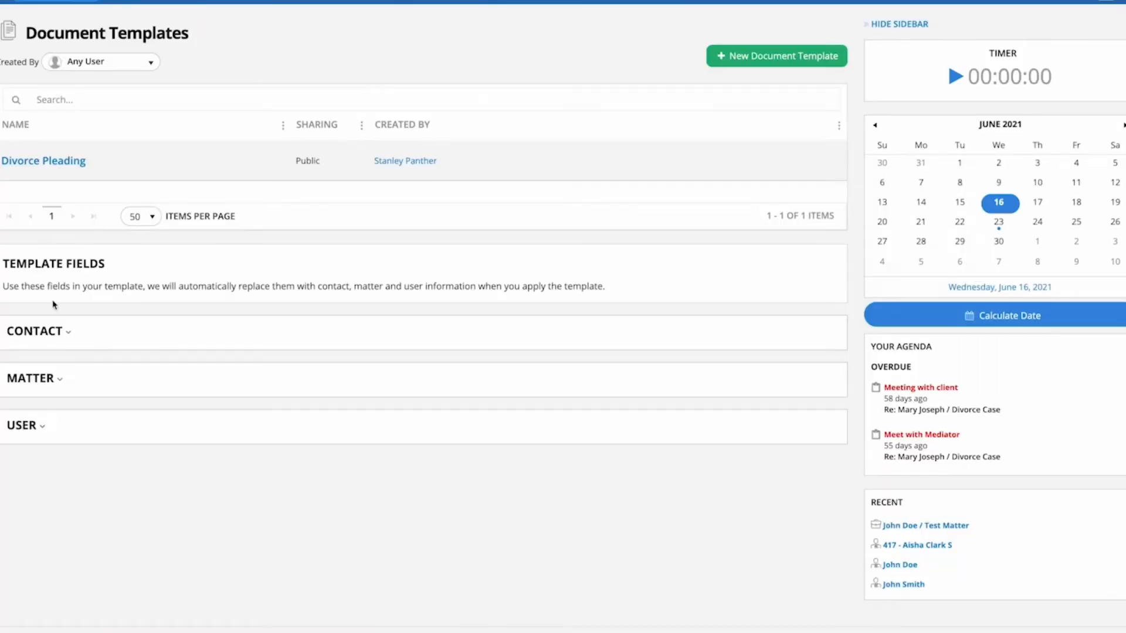
# Step: Expand the Contact template fields, then open John Doe's invoice I-3 ($800.00 due)
pyautogui.click(37, 331)
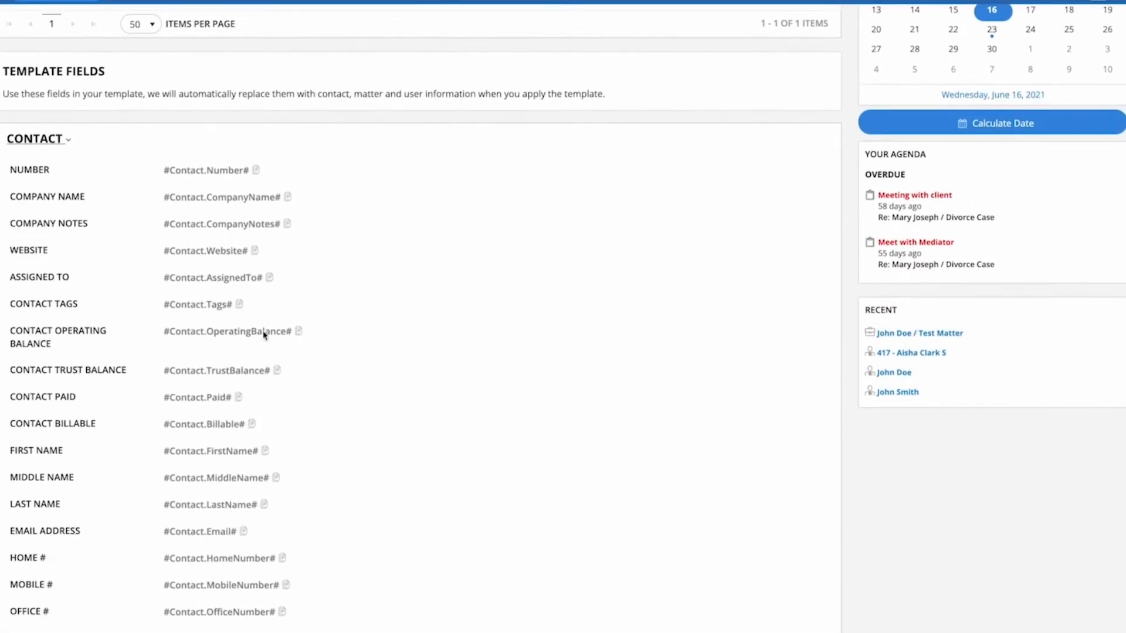
pyautogui.moveTo(297, 335)
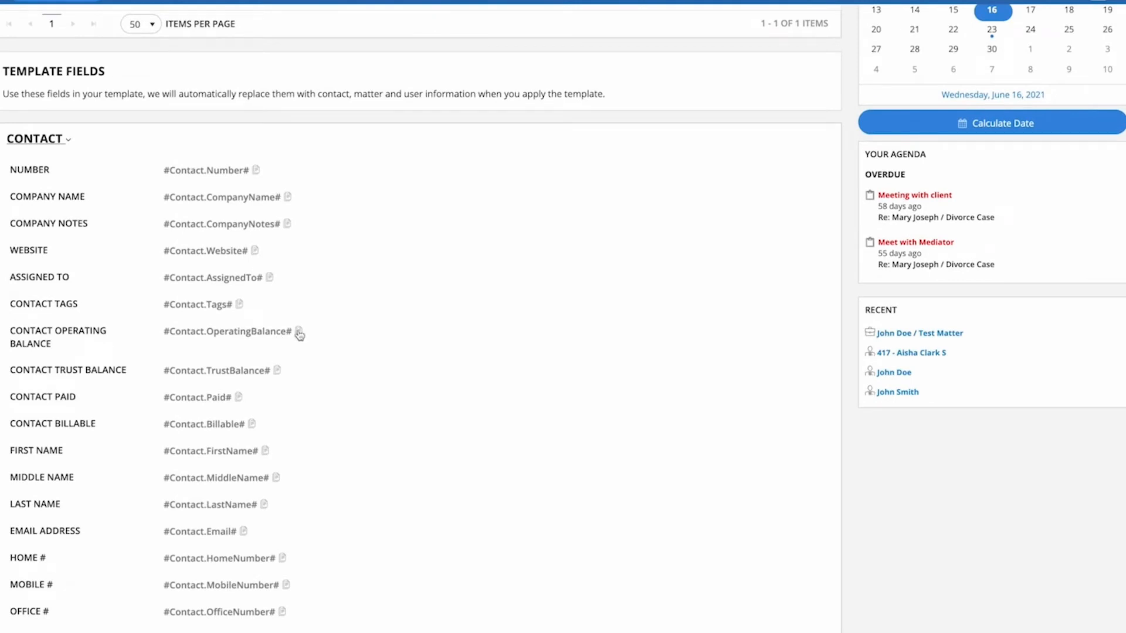
pyautogui.scroll(3)
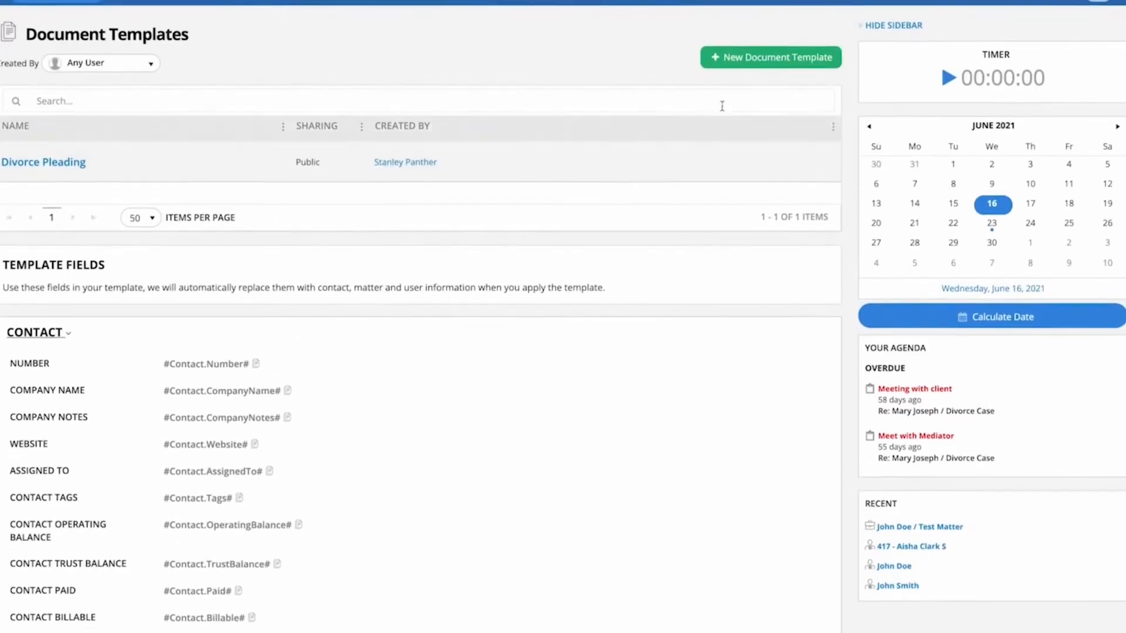
pyautogui.click(770, 57)
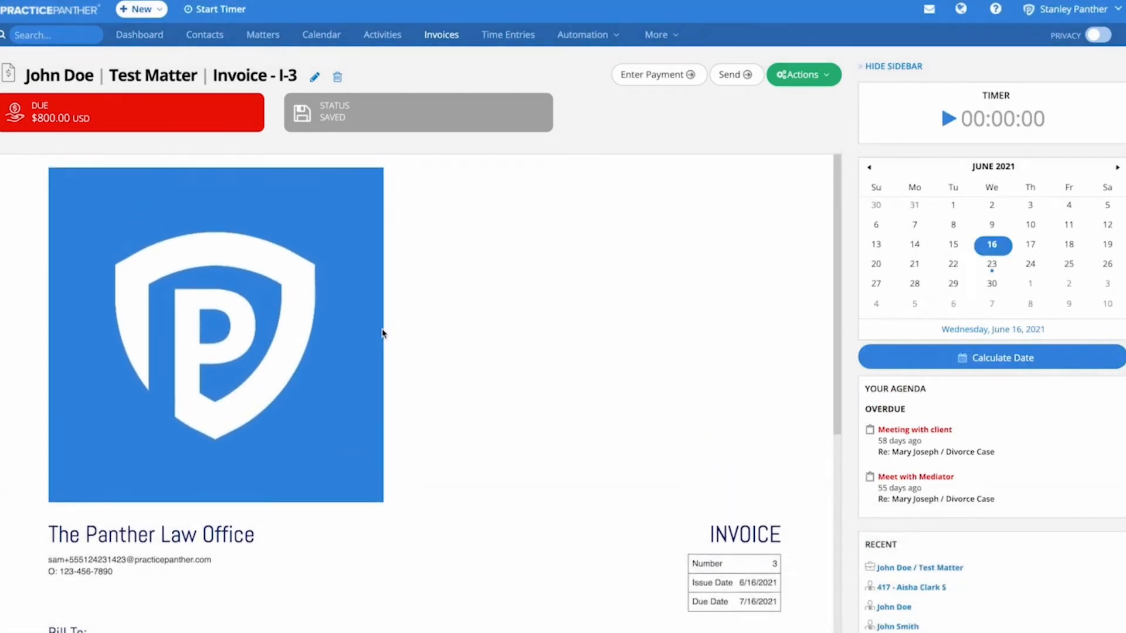
# Step: View Time Entries: 1.60 hours today, 14.60 this year, charted by user
pyautogui.click(508, 35)
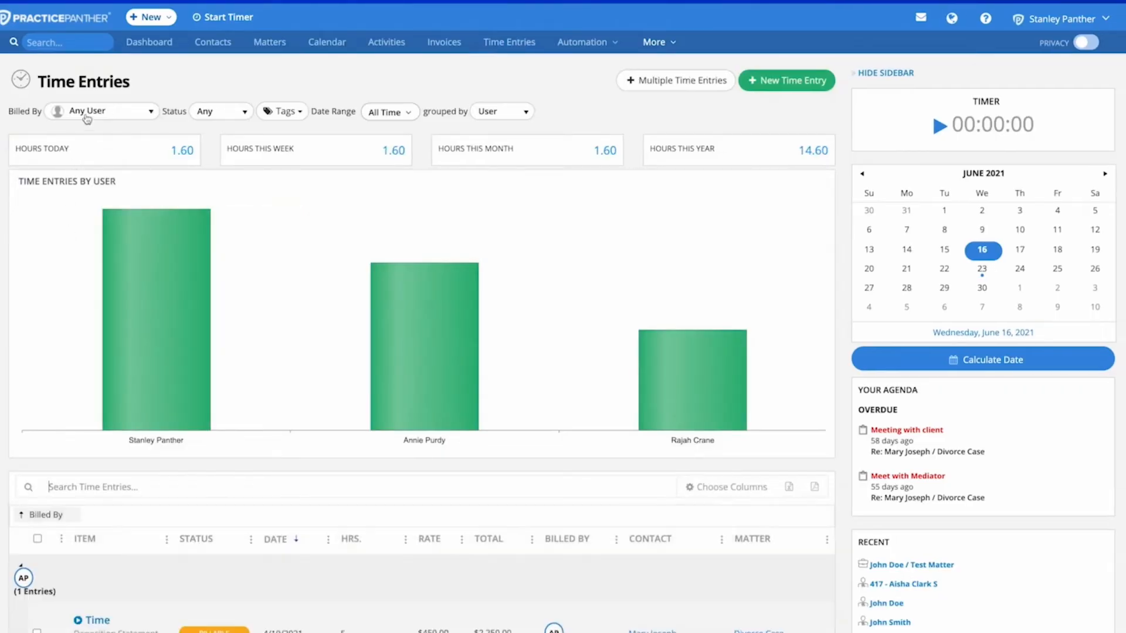
pyautogui.click(282, 112)
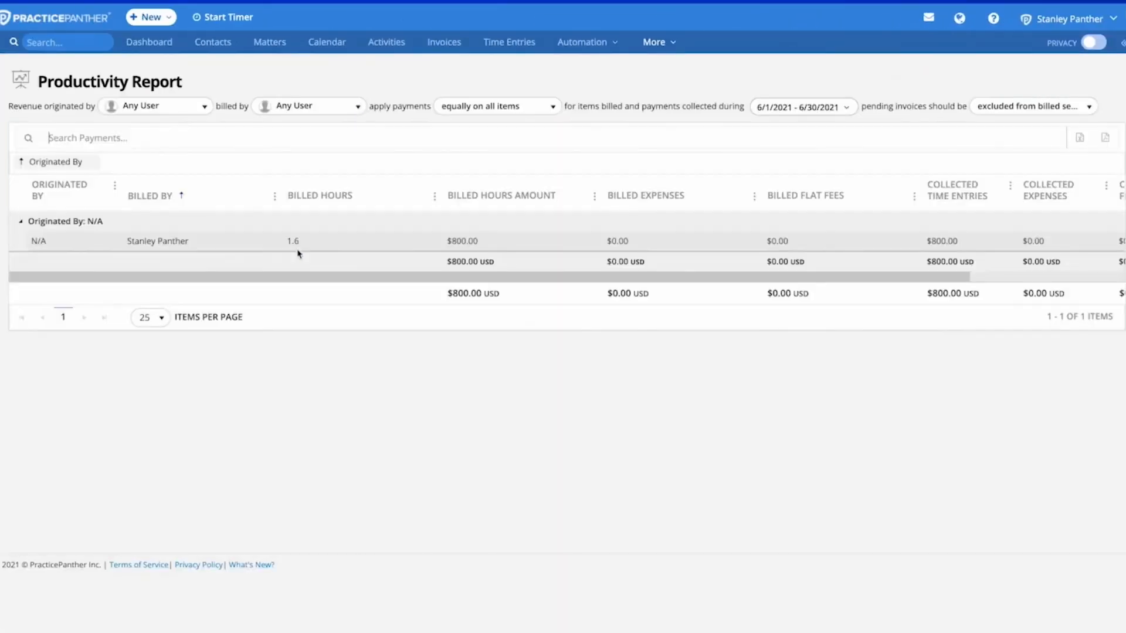
pyautogui.moveTo(343, 244)
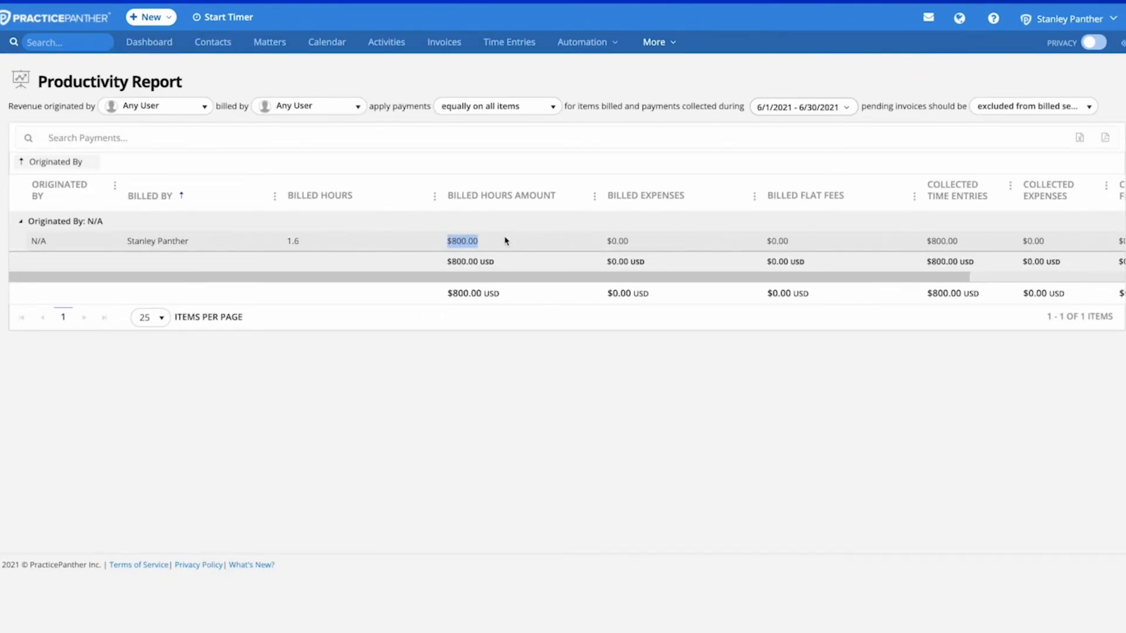
pyautogui.hscroll(3)
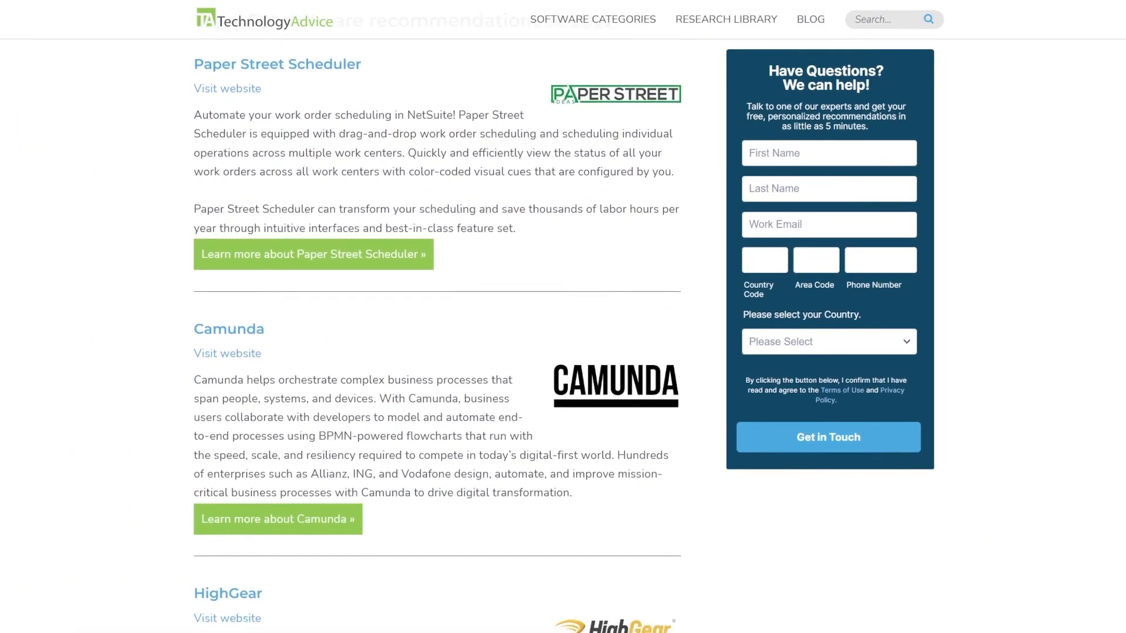
pyautogui.scroll(-3)
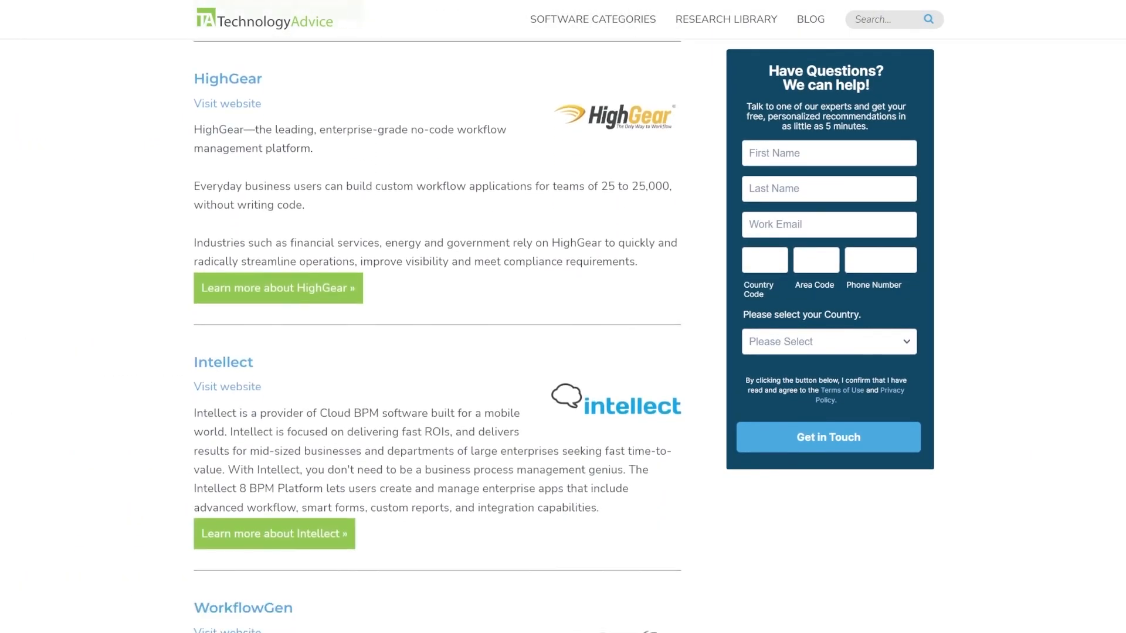
pyautogui.scroll(-3)
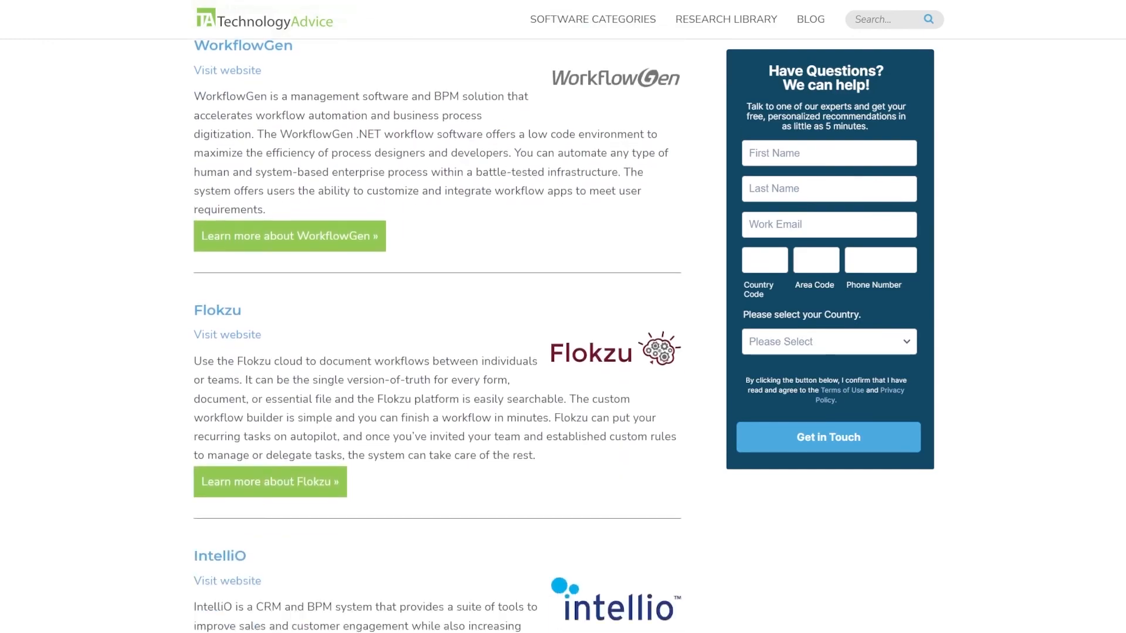
pyautogui.scroll(-3)
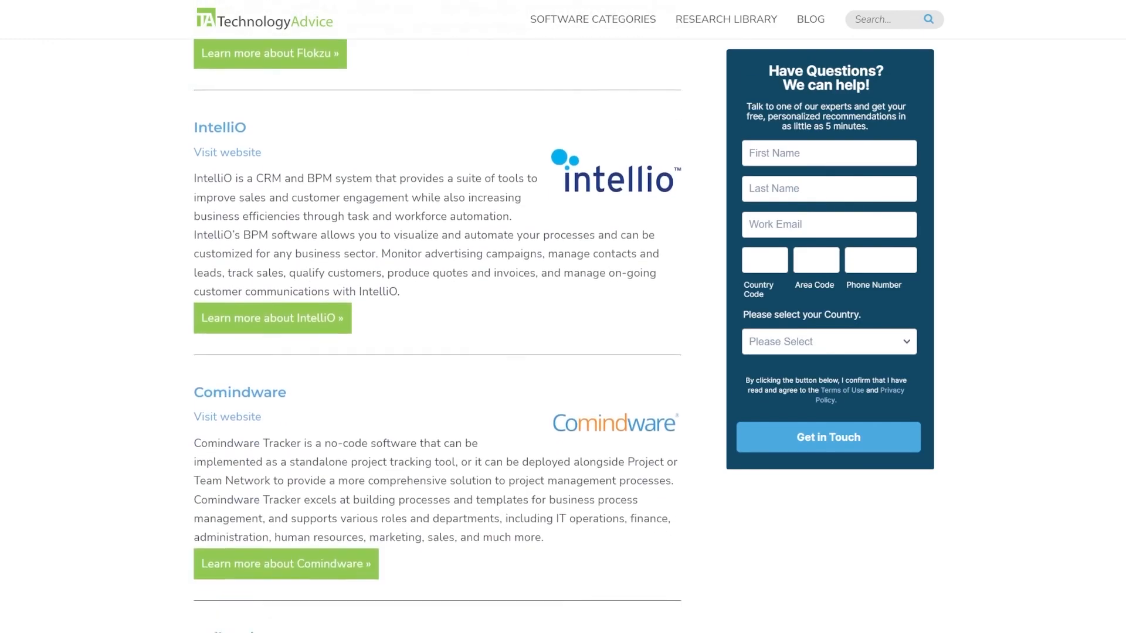